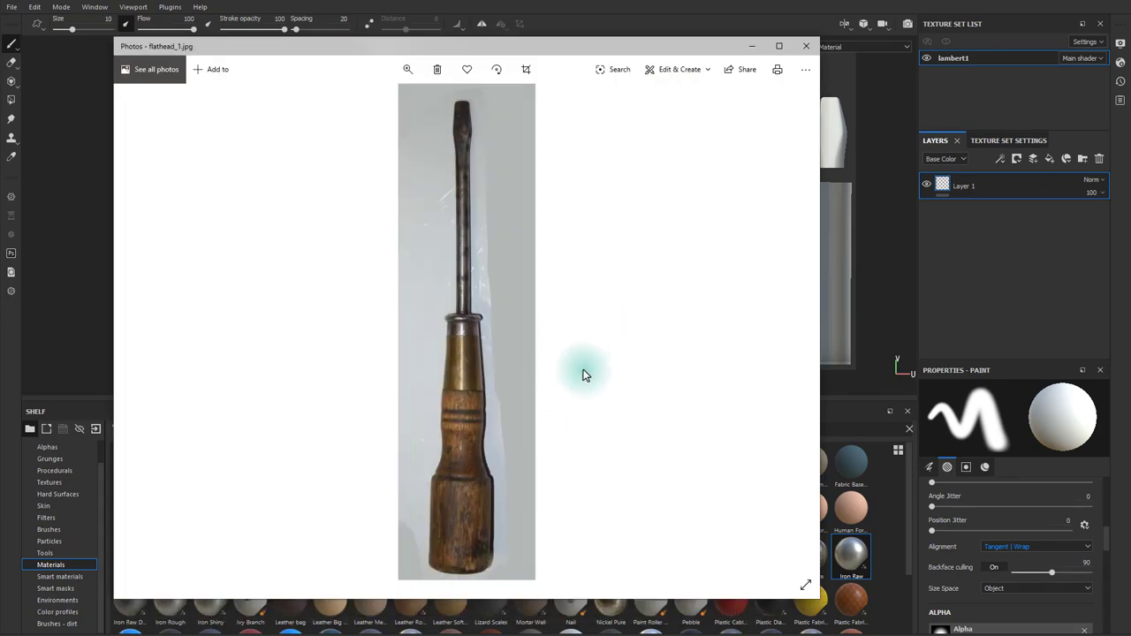
pyautogui.moveTo(650, 372)
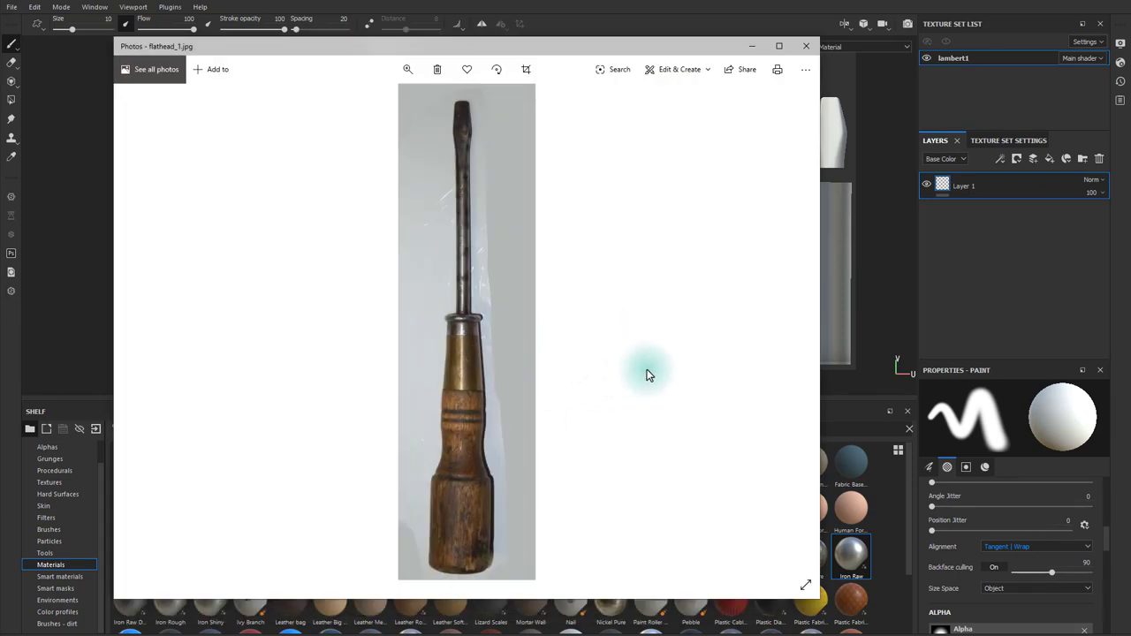
pyautogui.moveTo(685, 344)
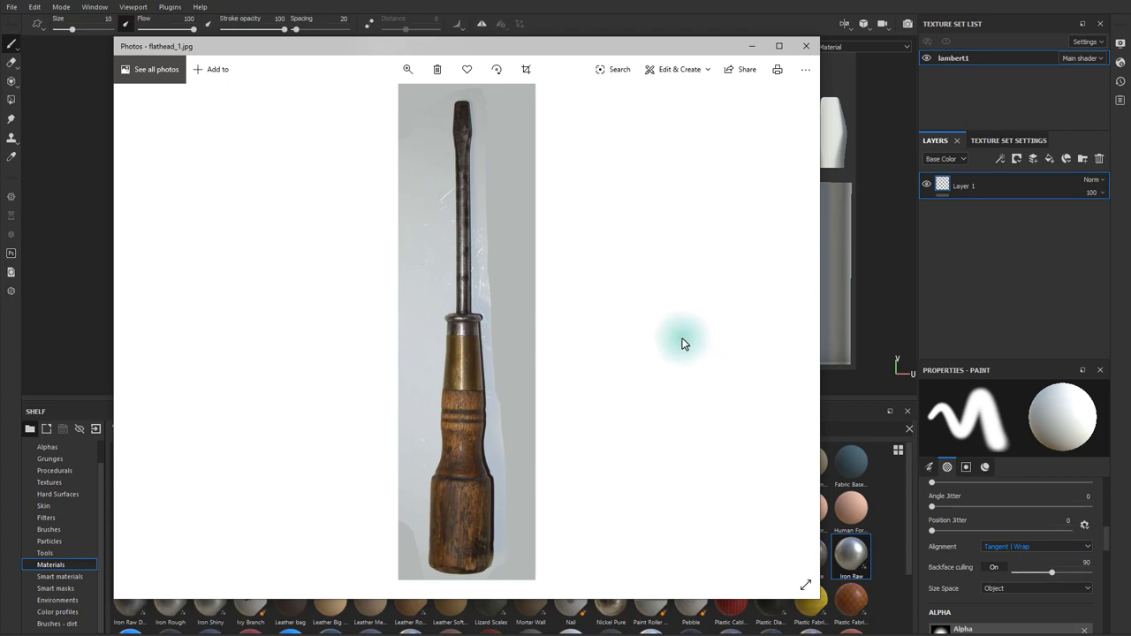
pyautogui.moveTo(690, 365)
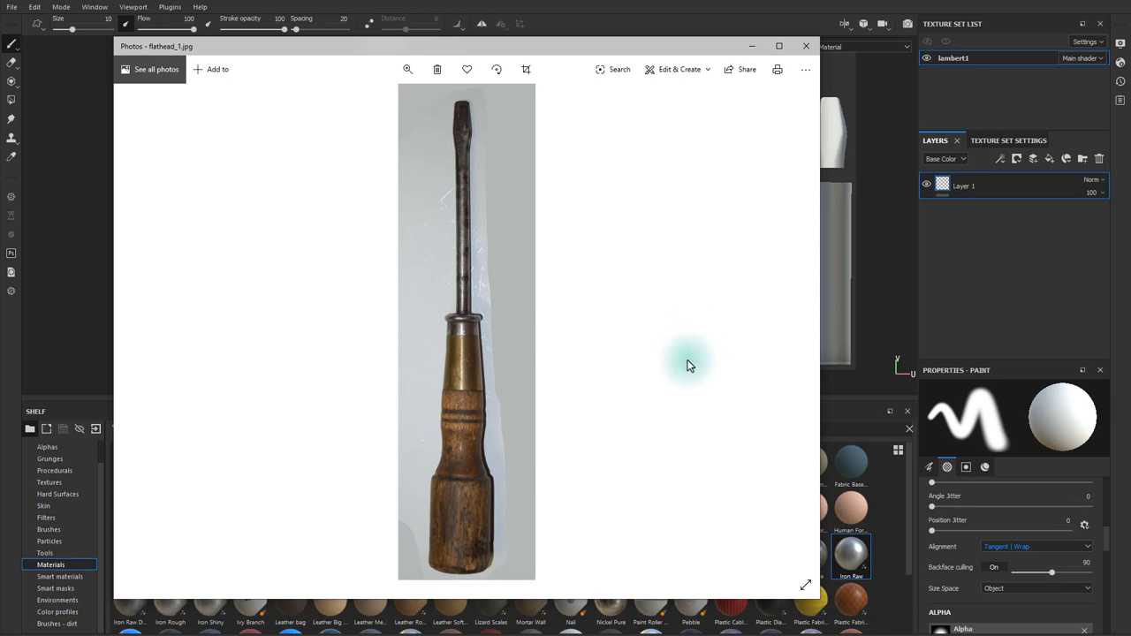
pyautogui.moveTo(632, 267)
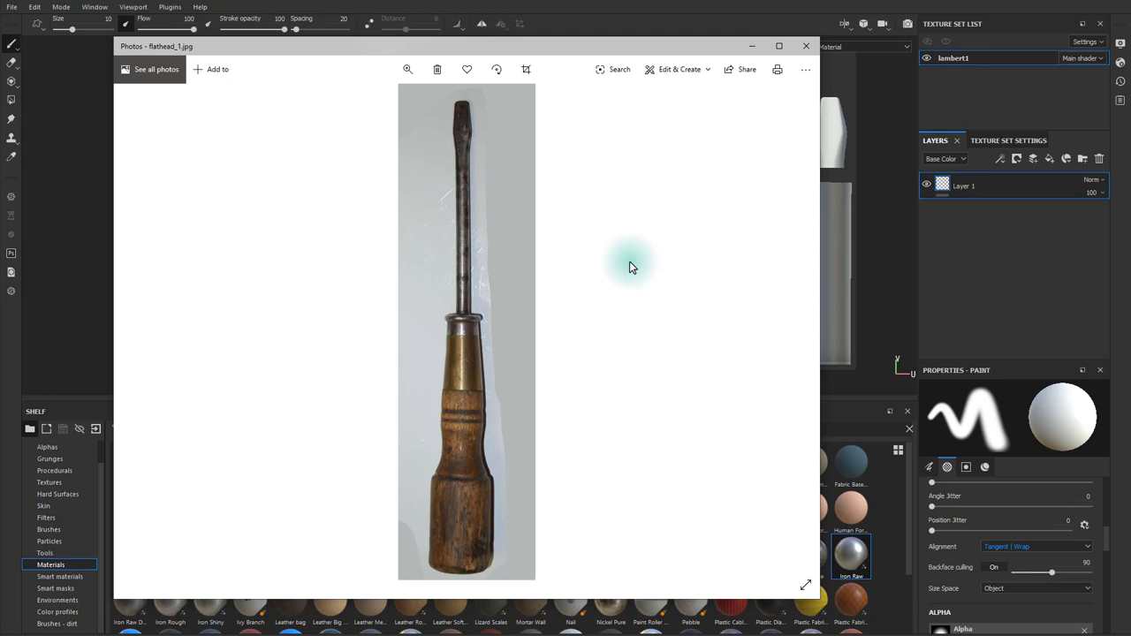
pyautogui.moveTo(610, 281)
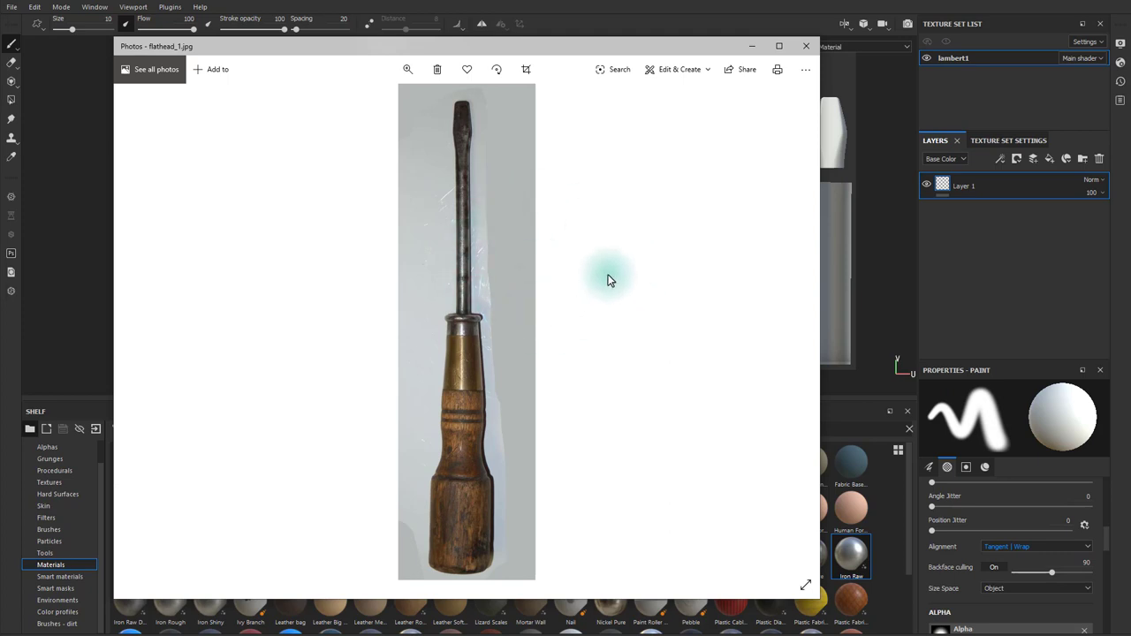
pyautogui.moveTo(416, 515)
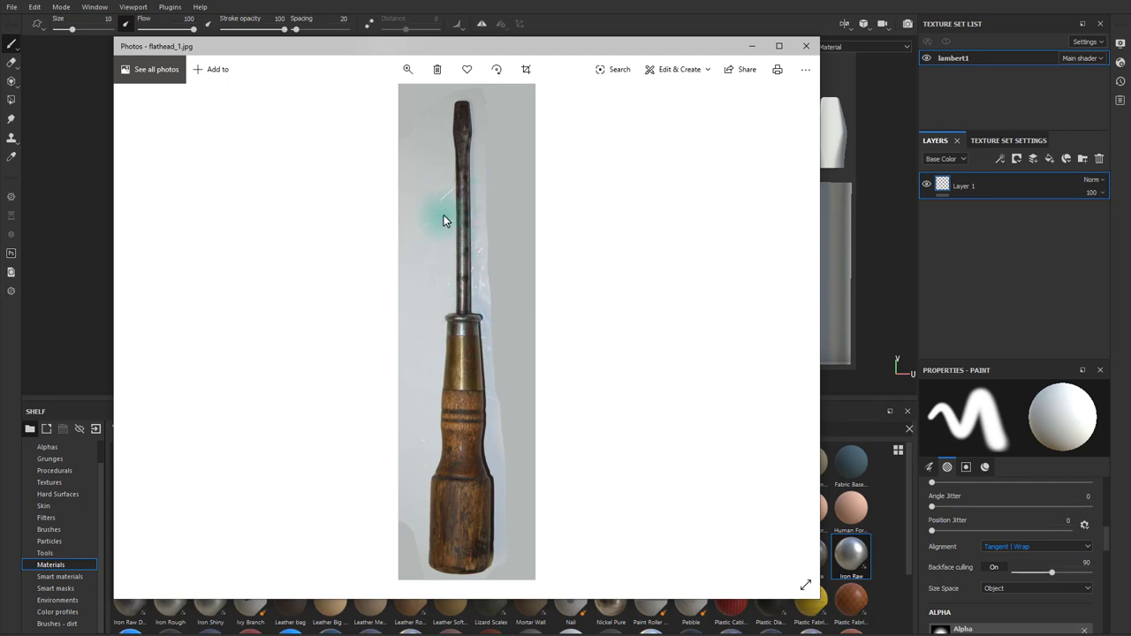
pyautogui.moveTo(495, 287)
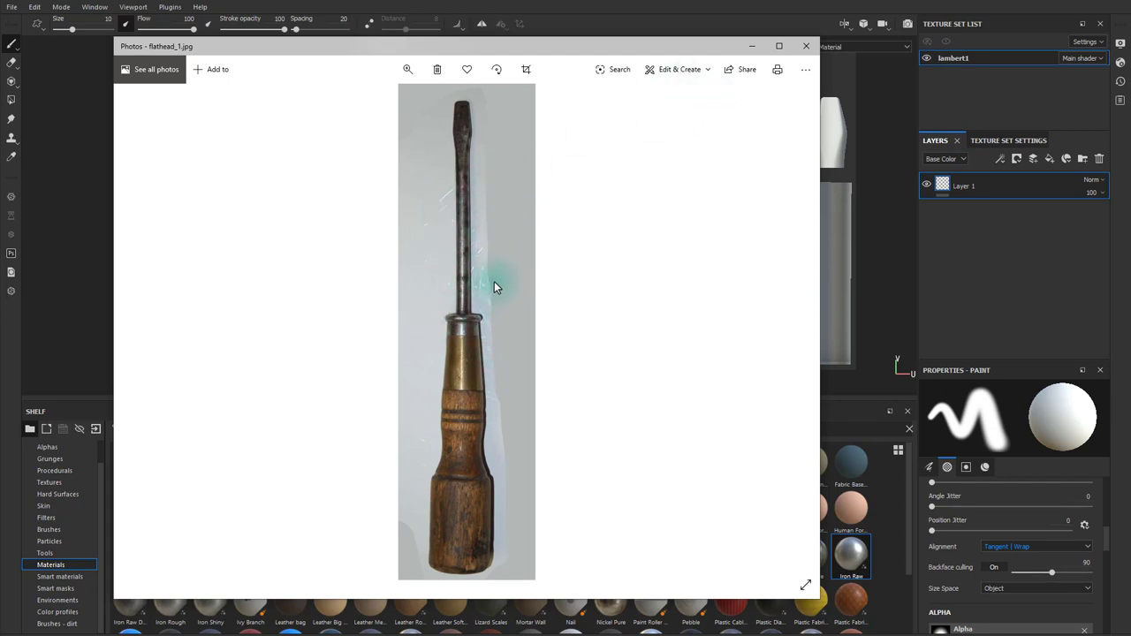
pyautogui.moveTo(507, 316)
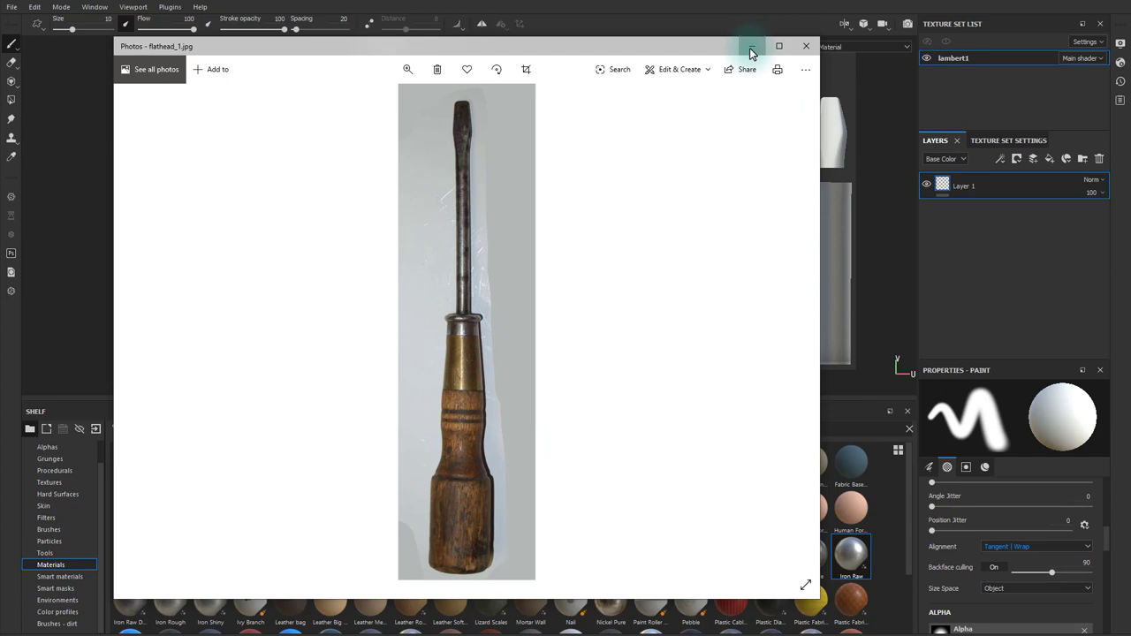
# Delete Layer 1 and add four folders: H_wood, H_Brass, H_steel and B_Steel
pyautogui.click(805, 45)
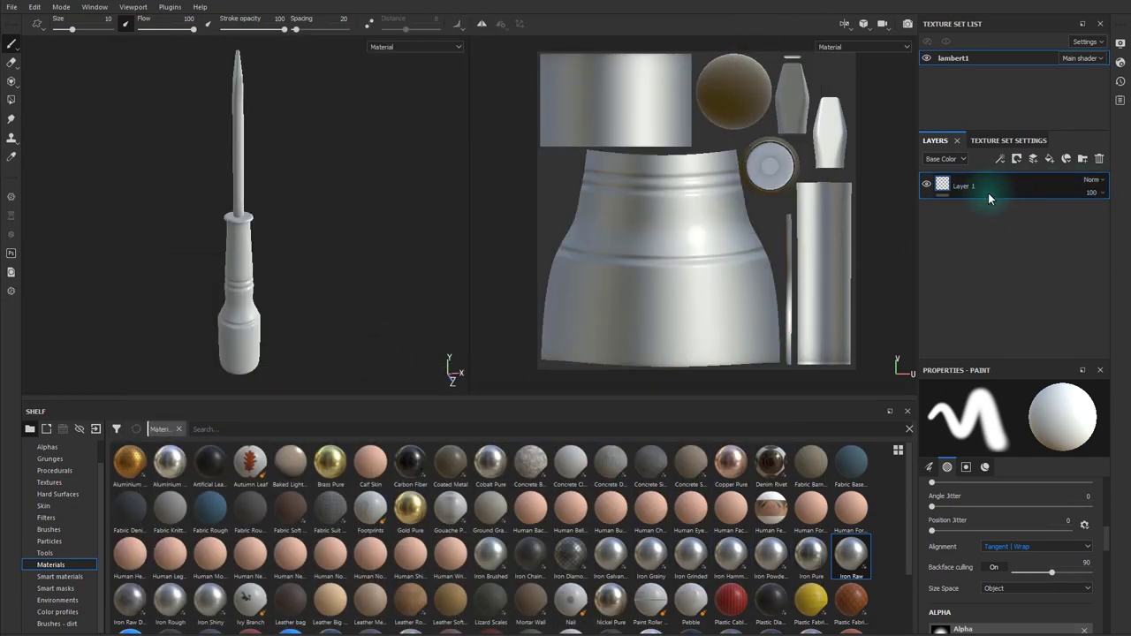
pyautogui.click(1099, 159)
pyautogui.write('H_Brass')
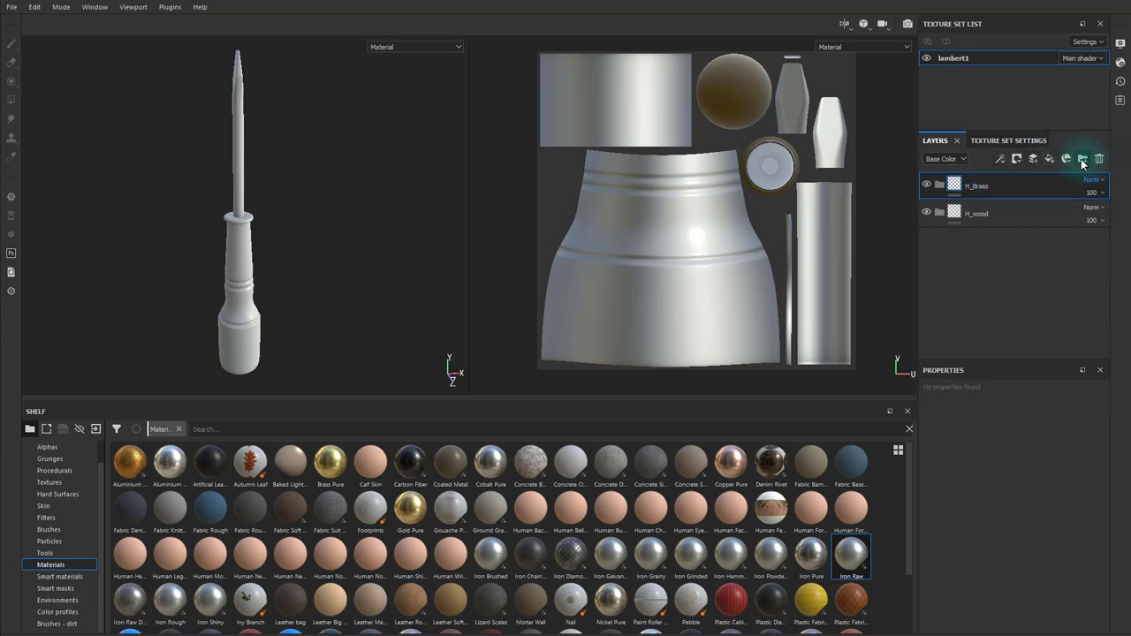
pyautogui.click(1082, 158)
pyautogui.write('H_steel')
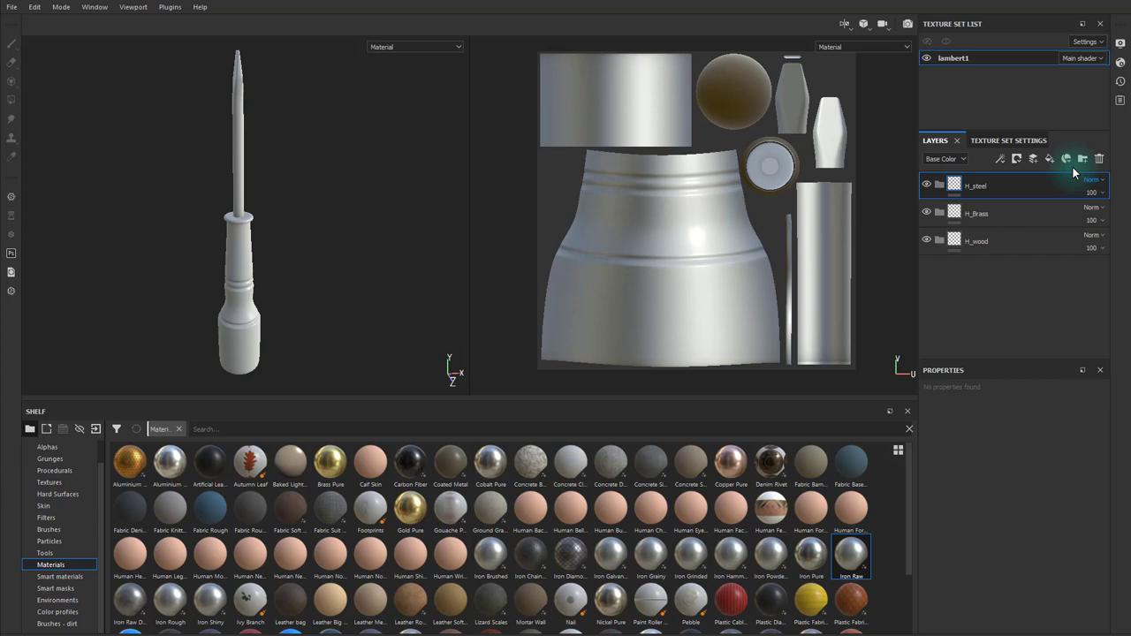
pyautogui.click(1082, 158)
pyautogui.write('B_Steel')
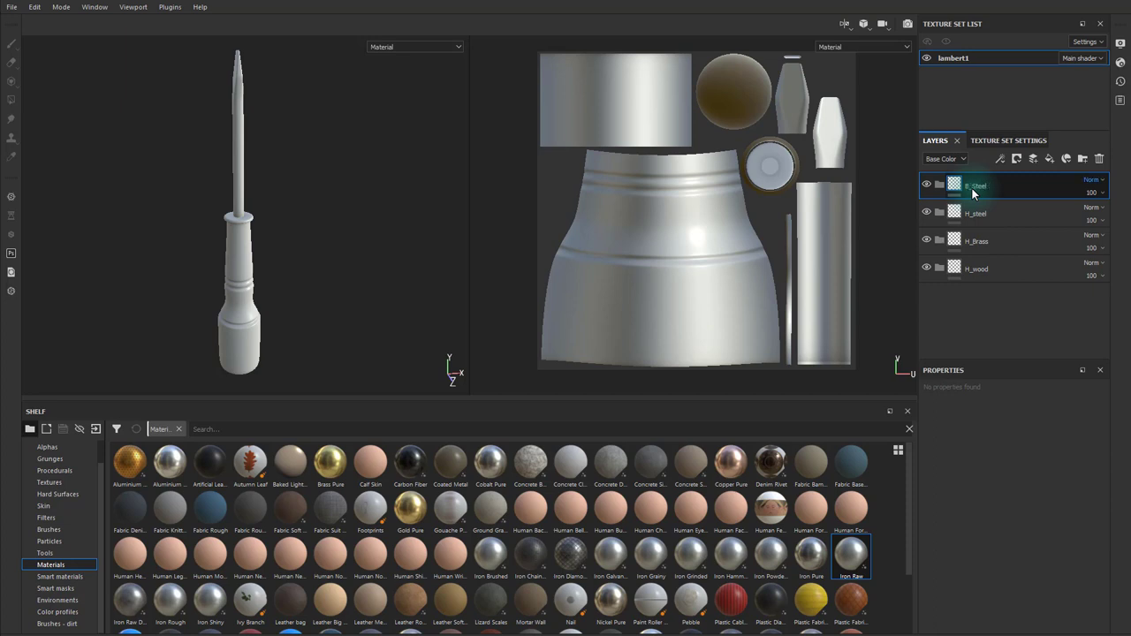
pyautogui.moveTo(994, 321)
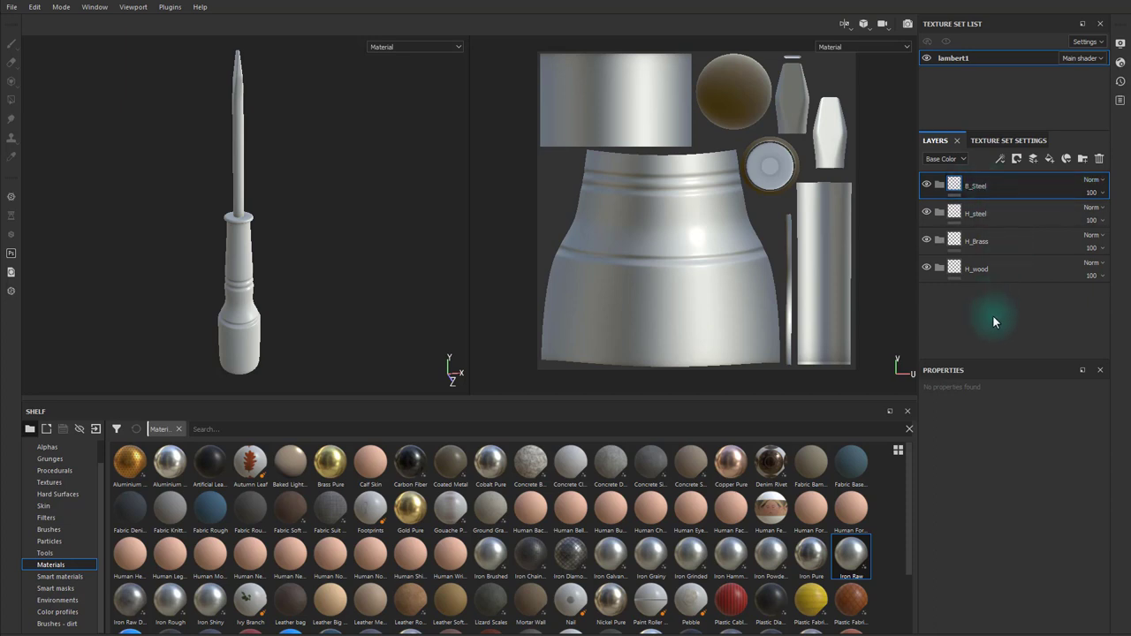
# Apply Wood Rough to H_wood and Brass Pure to H_Brass from the shelf materials
pyautogui.scroll(-3)
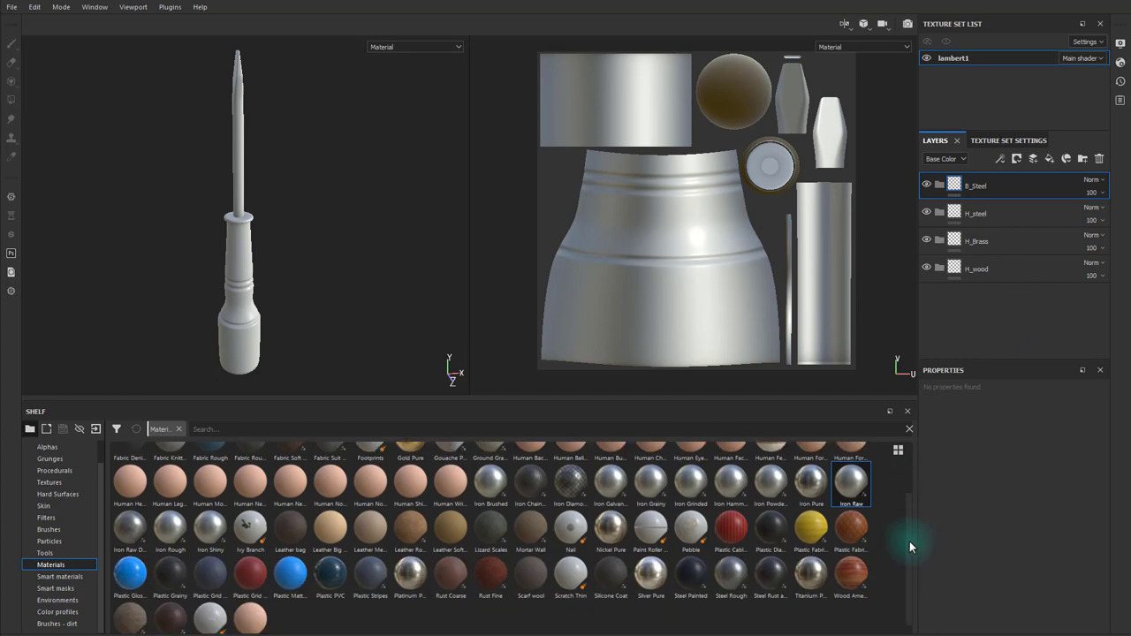
pyautogui.scroll(-3)
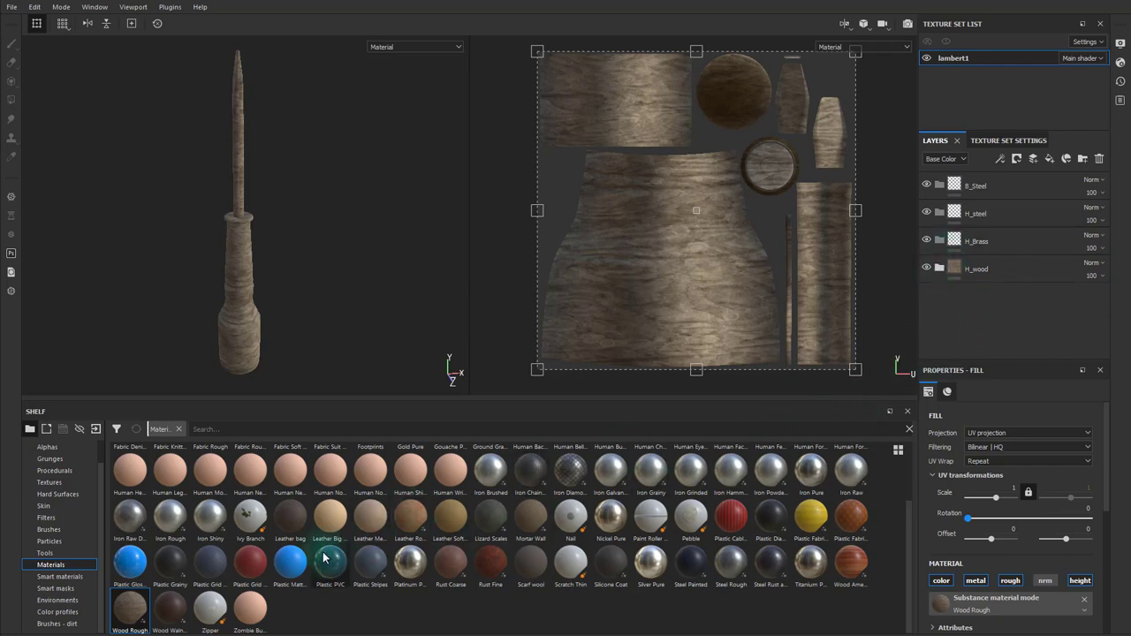
pyautogui.scroll(3)
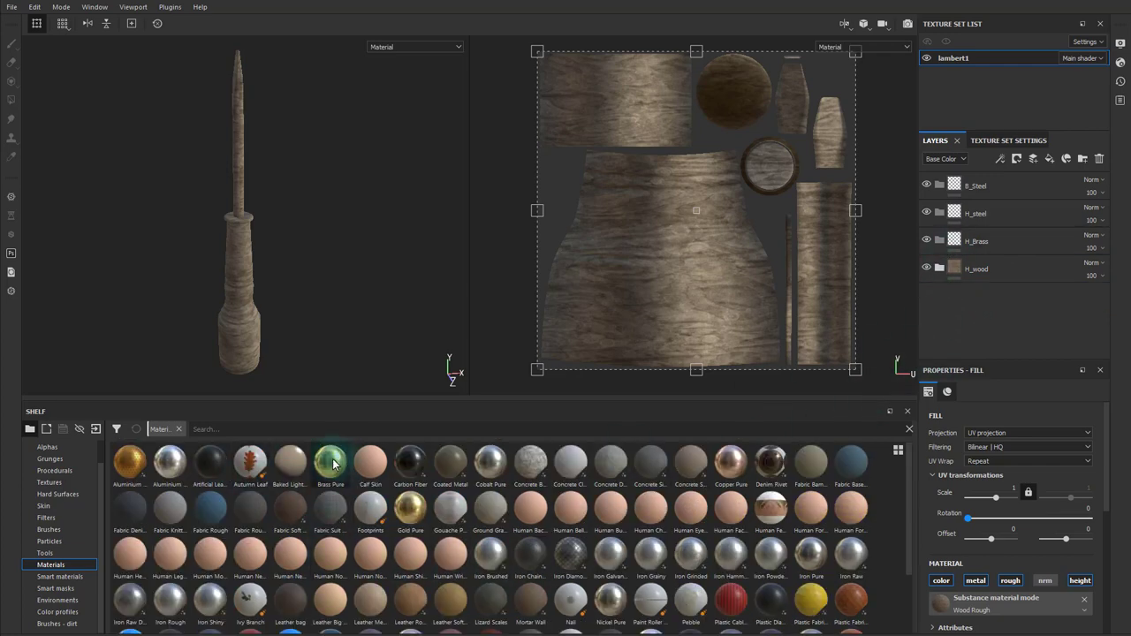
pyautogui.click(330, 461)
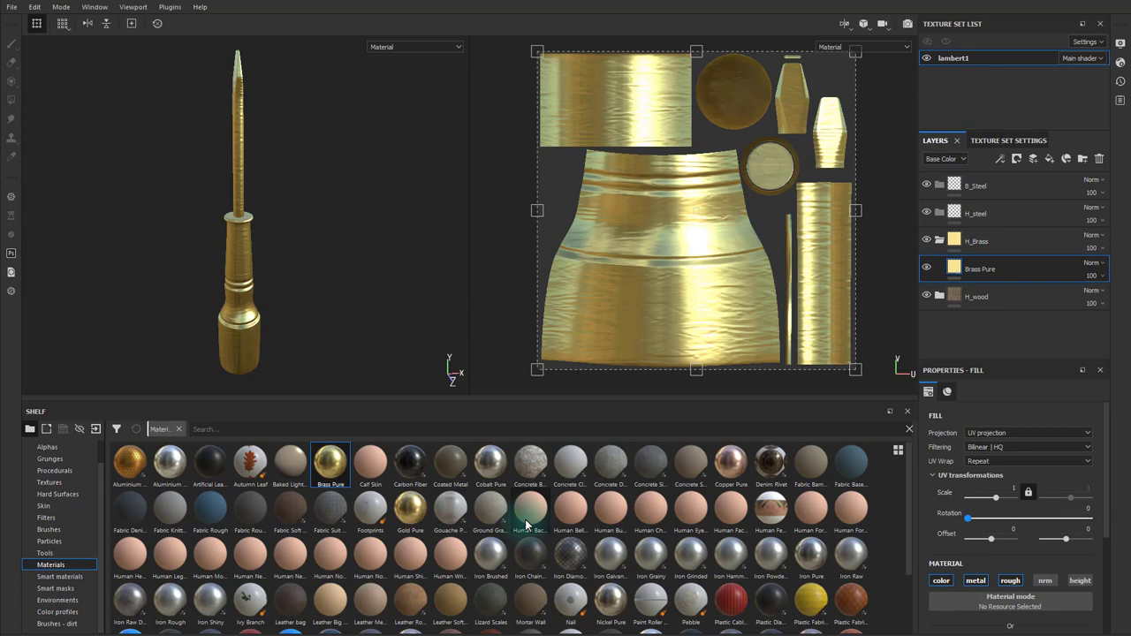
pyautogui.scroll(-3)
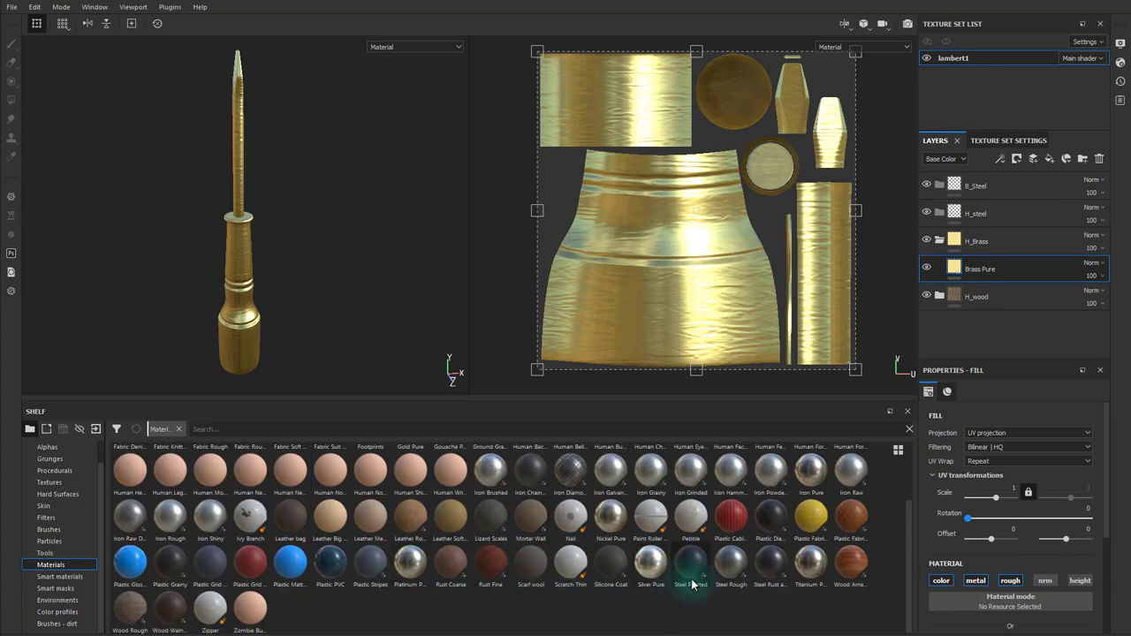
pyautogui.moveTo(773, 572)
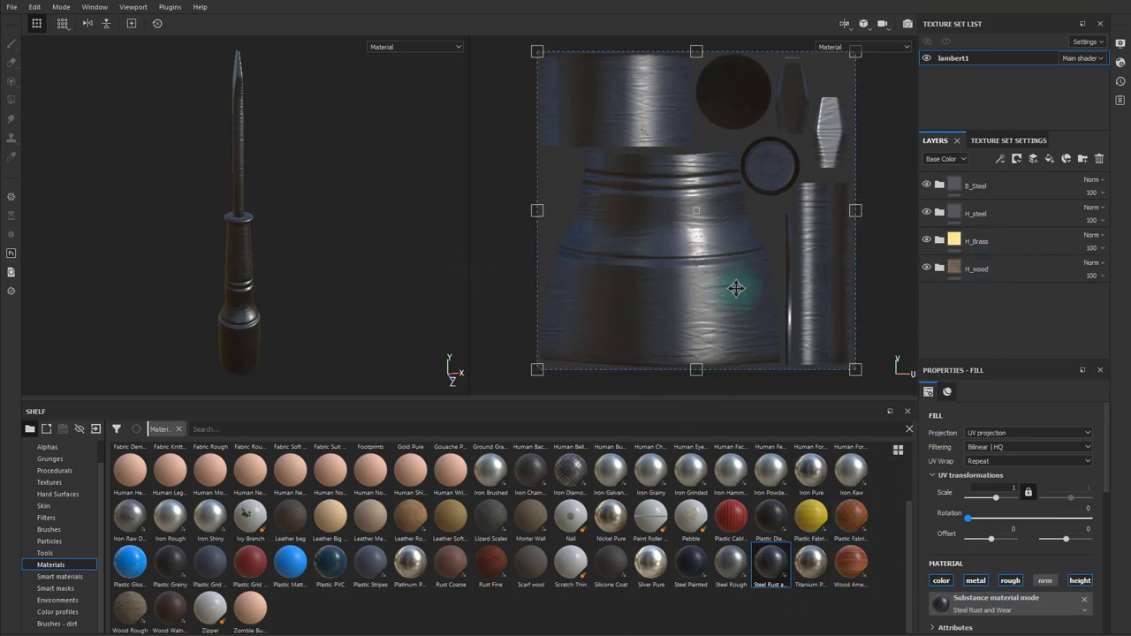
pyautogui.moveTo(562, 325)
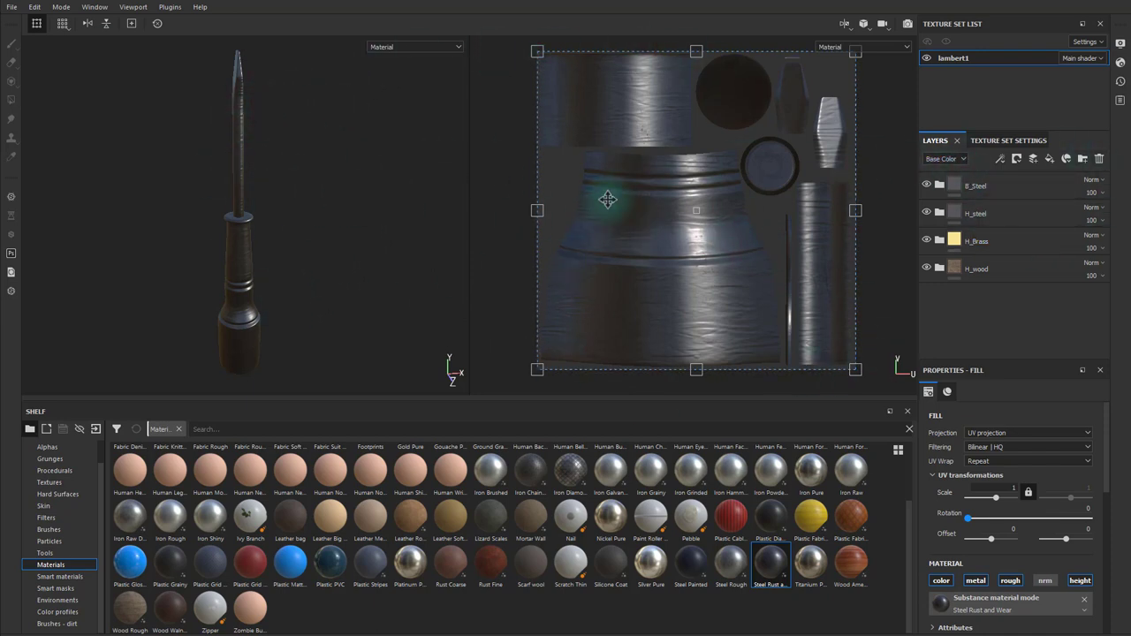
pyautogui.moveTo(223, 296)
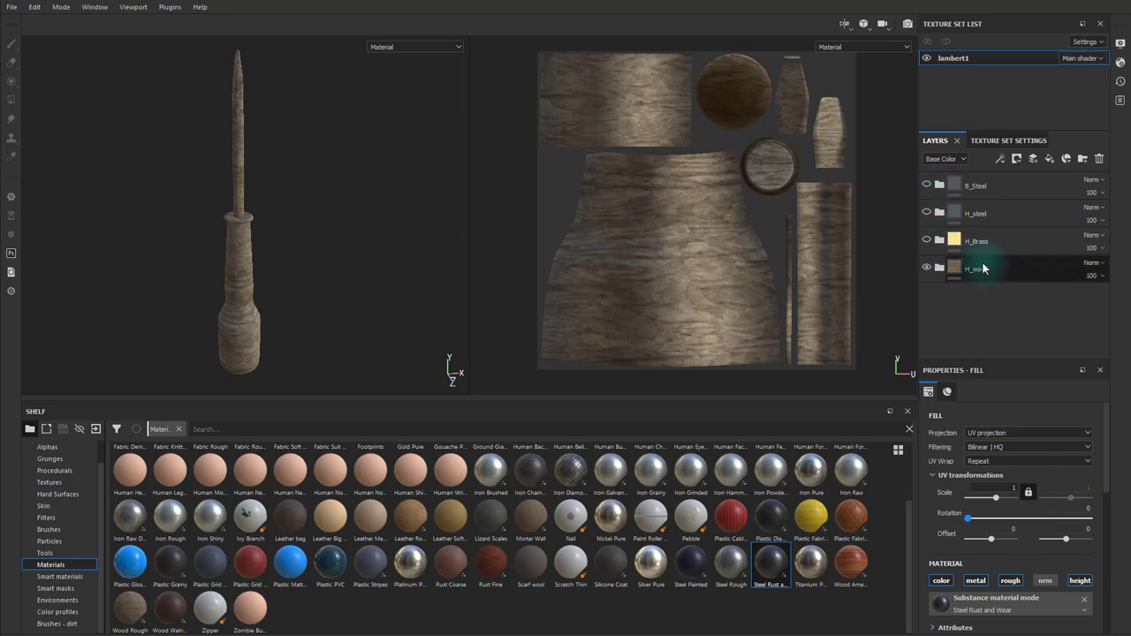
# Add a black mask to the H_wood folder
pyautogui.click(939, 269)
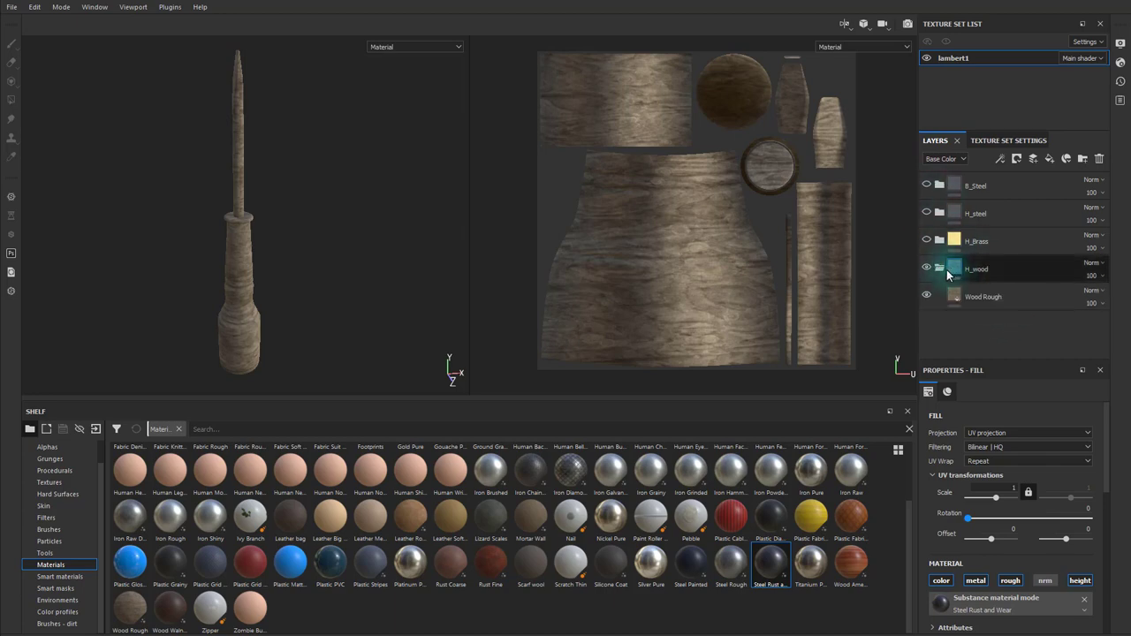
pyautogui.click(939, 269)
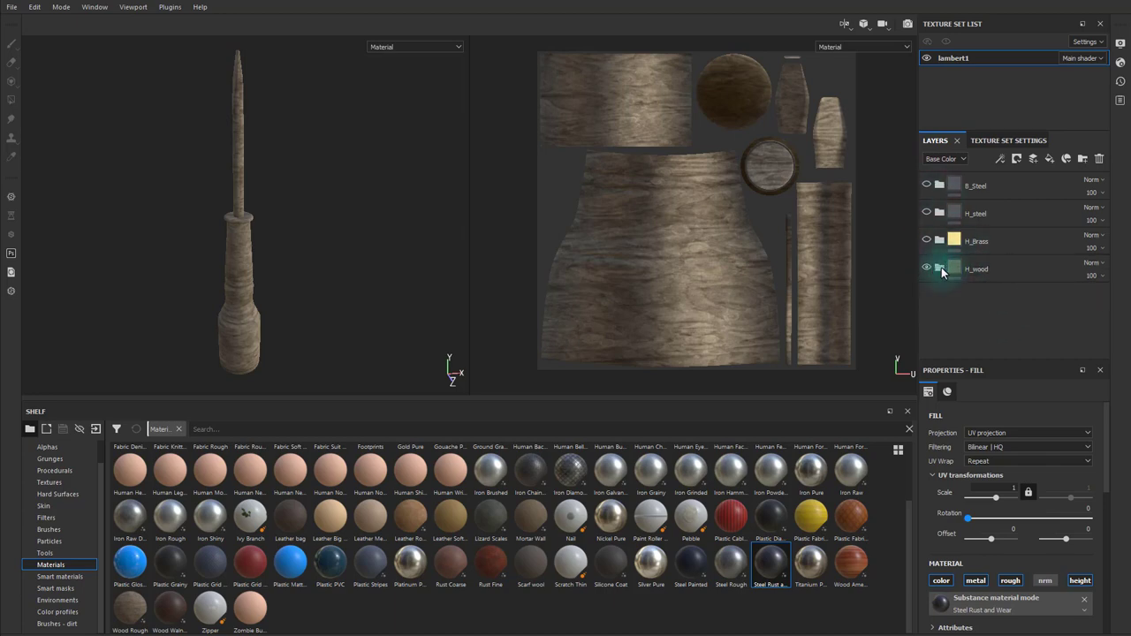
pyautogui.rightClick(977, 269)
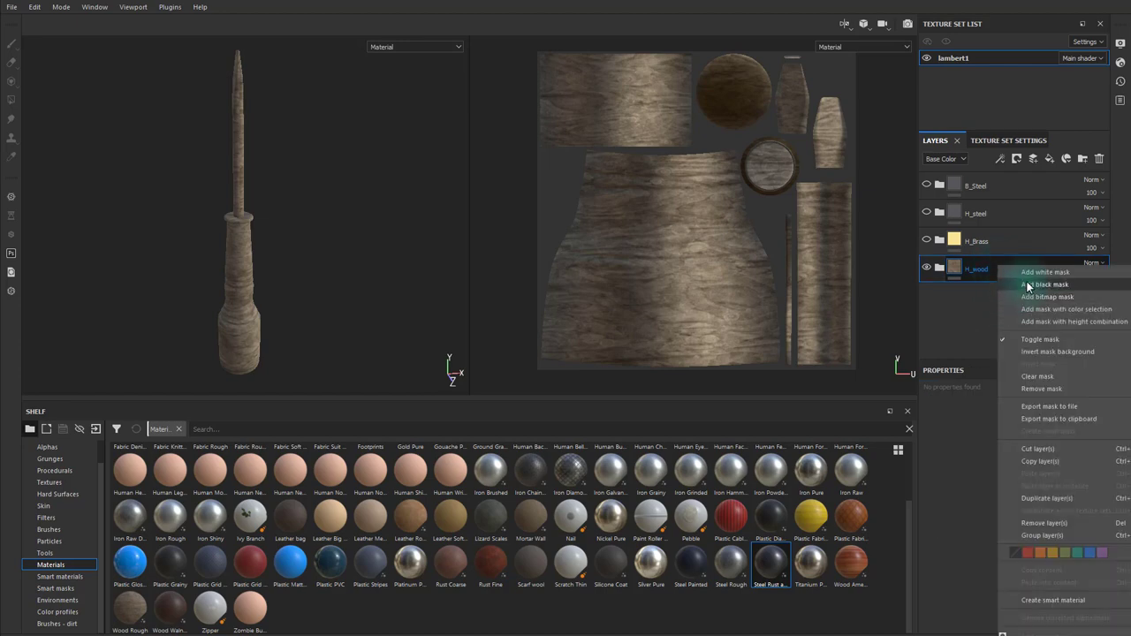
pyautogui.click(1046, 283)
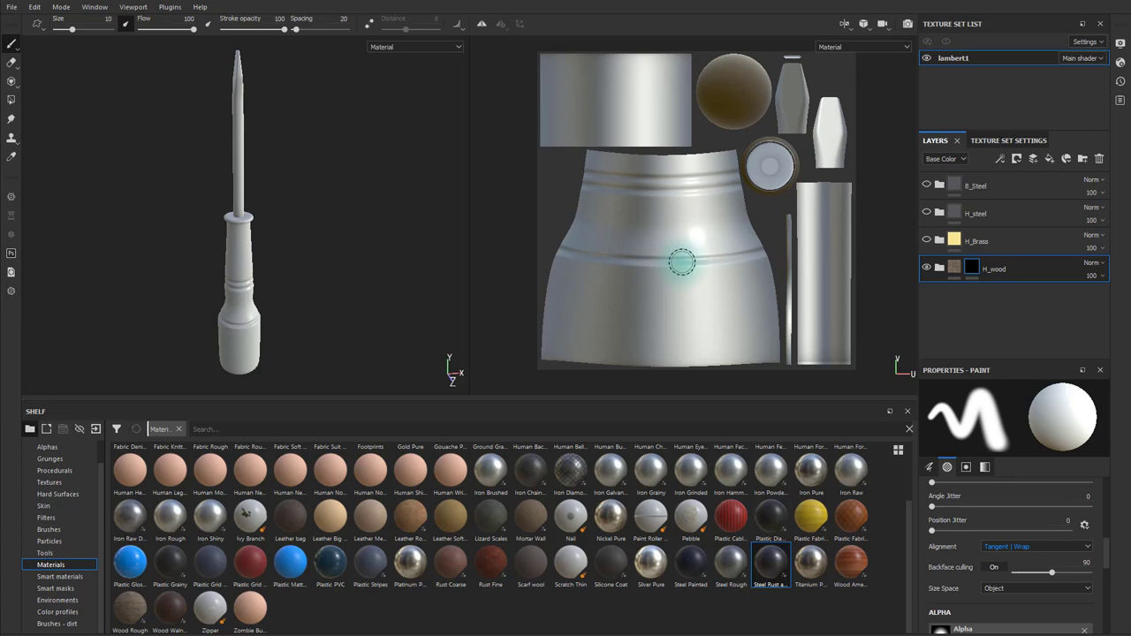
pyautogui.moveTo(712, 243)
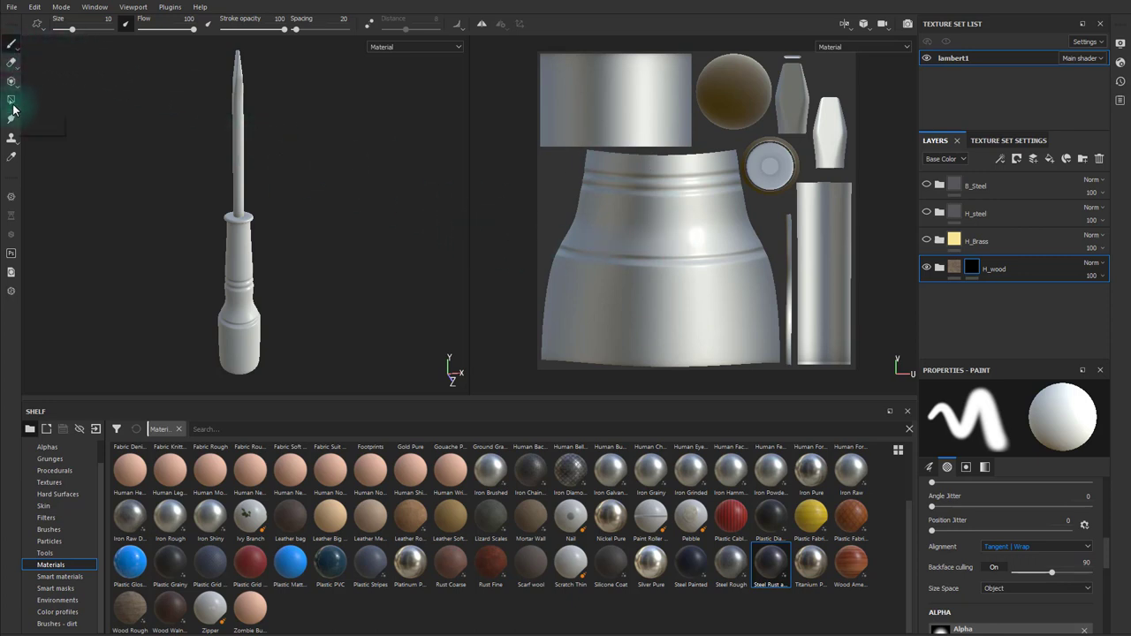
# Fill the handle's UV islands into the wood mask using Polygon Fill
pyautogui.click(11, 100)
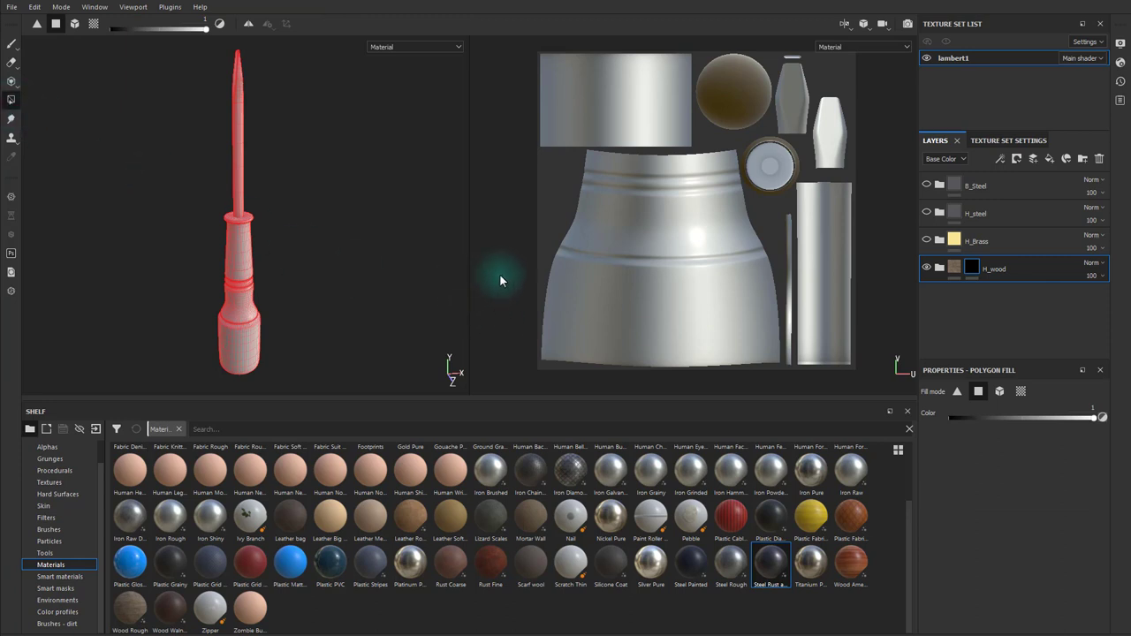
pyautogui.moveTo(702, 196)
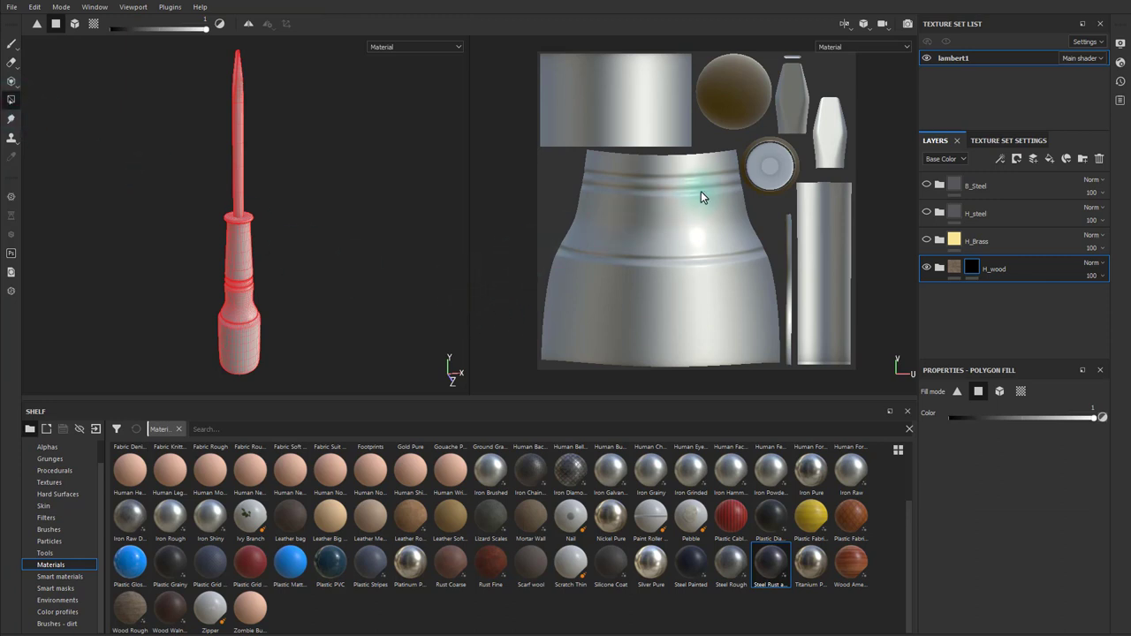
pyautogui.moveTo(733, 88)
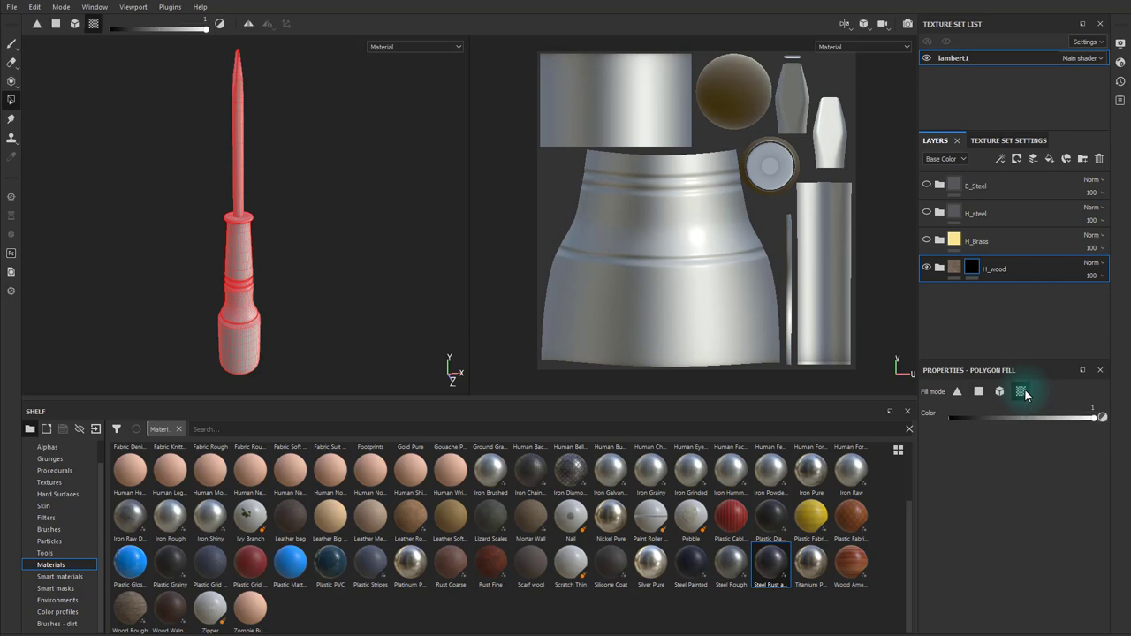
pyautogui.click(1021, 391)
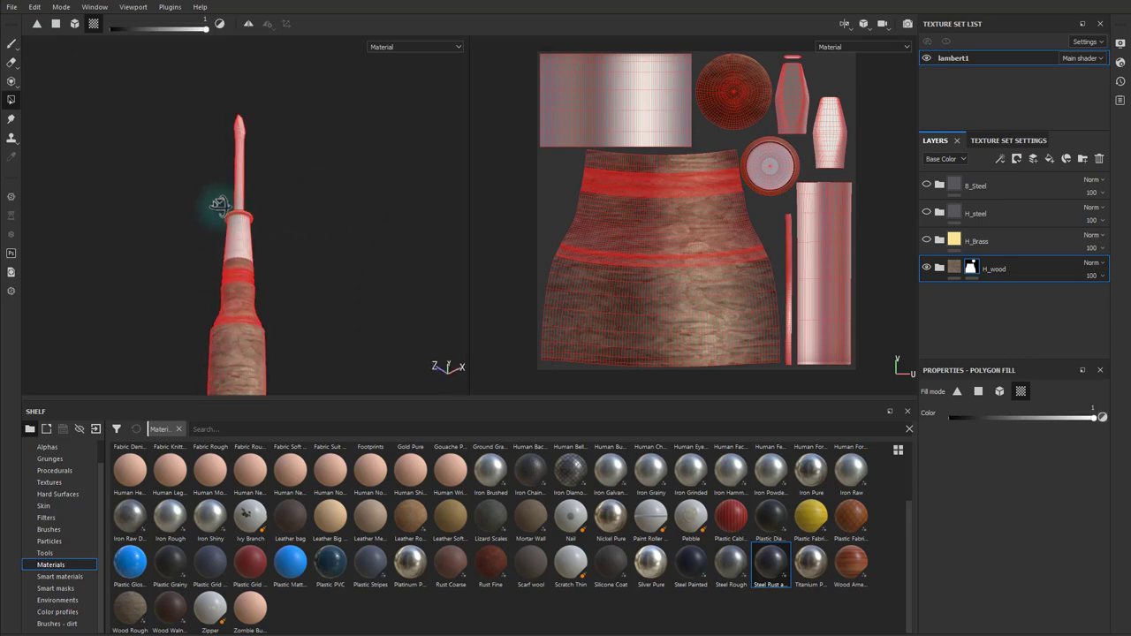
pyautogui.moveTo(219, 203); pyautogui.dragTo(247, 265)
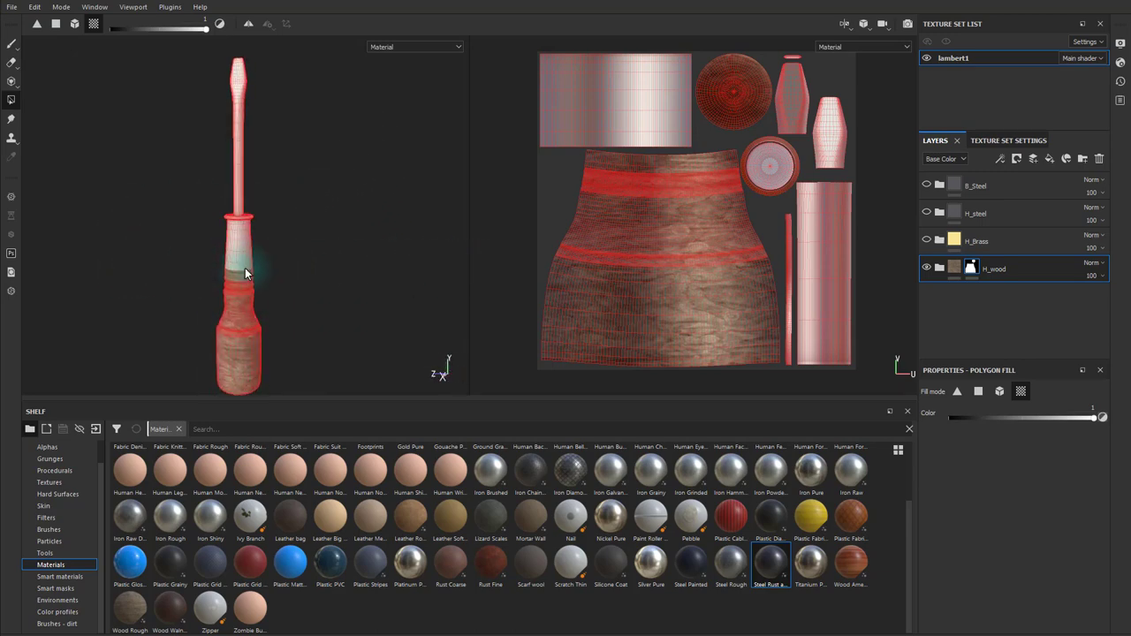
pyautogui.click(926, 269)
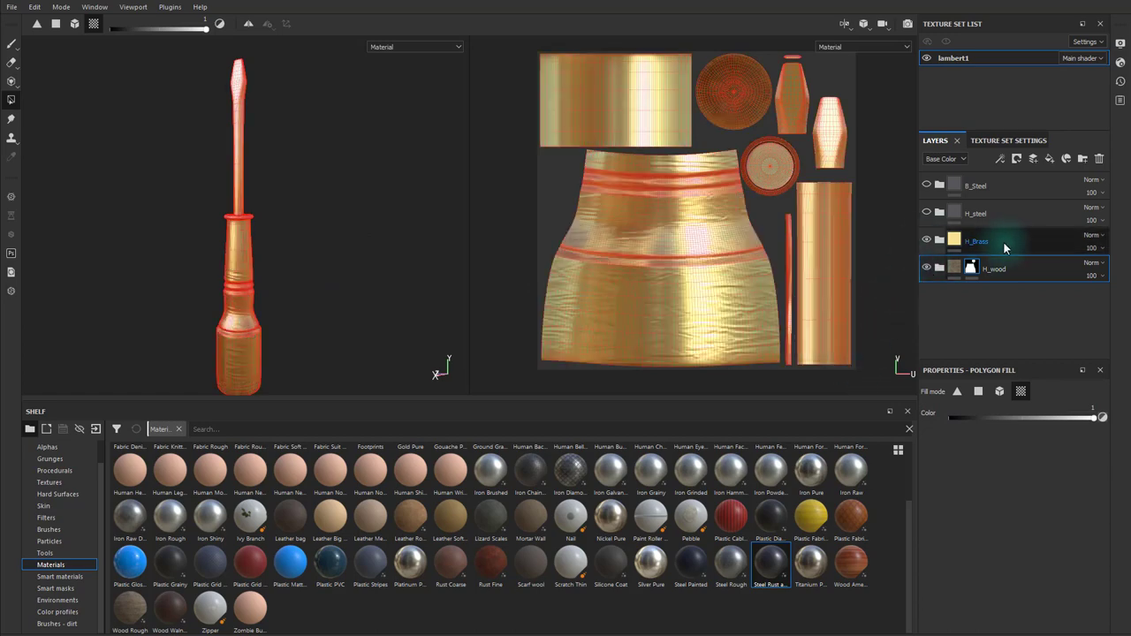
# Give H_Brass a black mask and polygon-fill the ferrule band with brass
pyautogui.rightClick(977, 241)
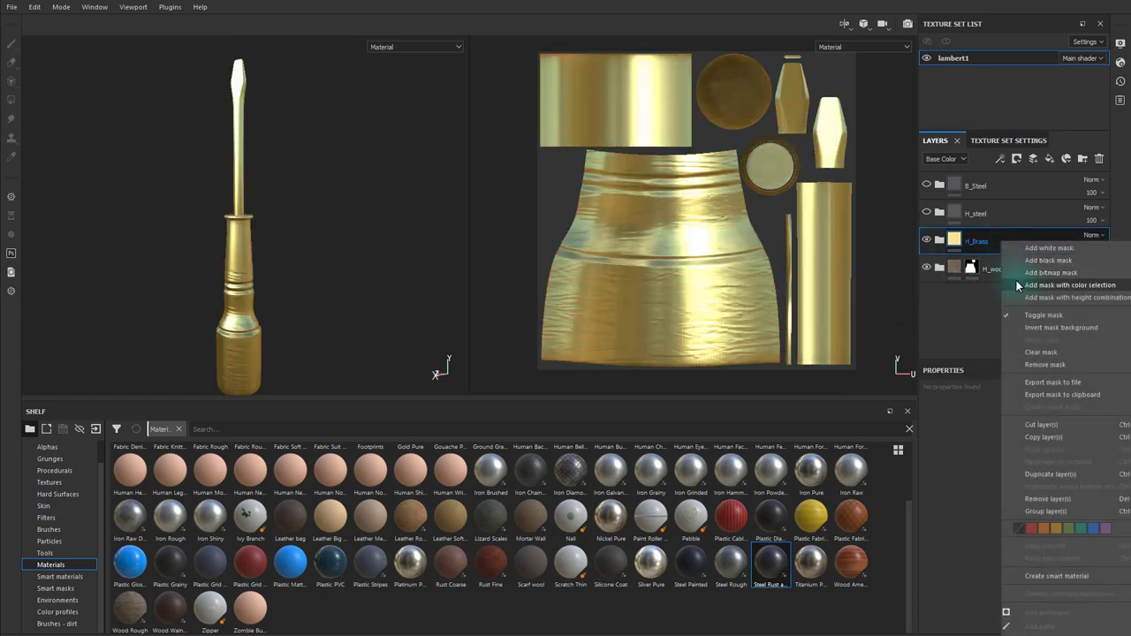
pyautogui.moveTo(1048, 259)
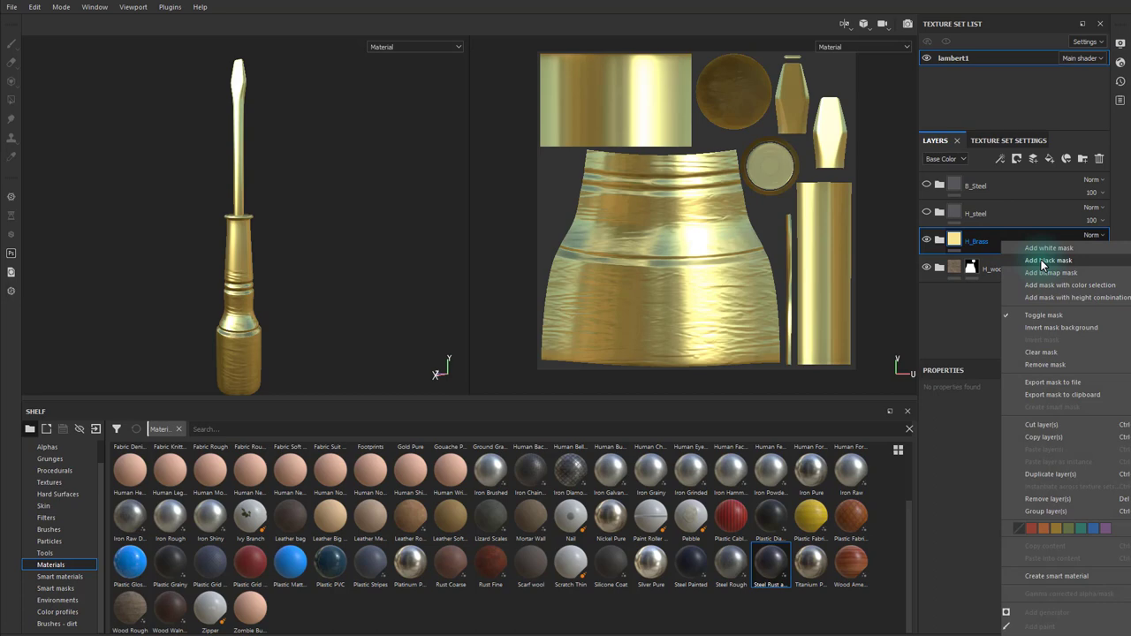
pyautogui.click(1047, 260)
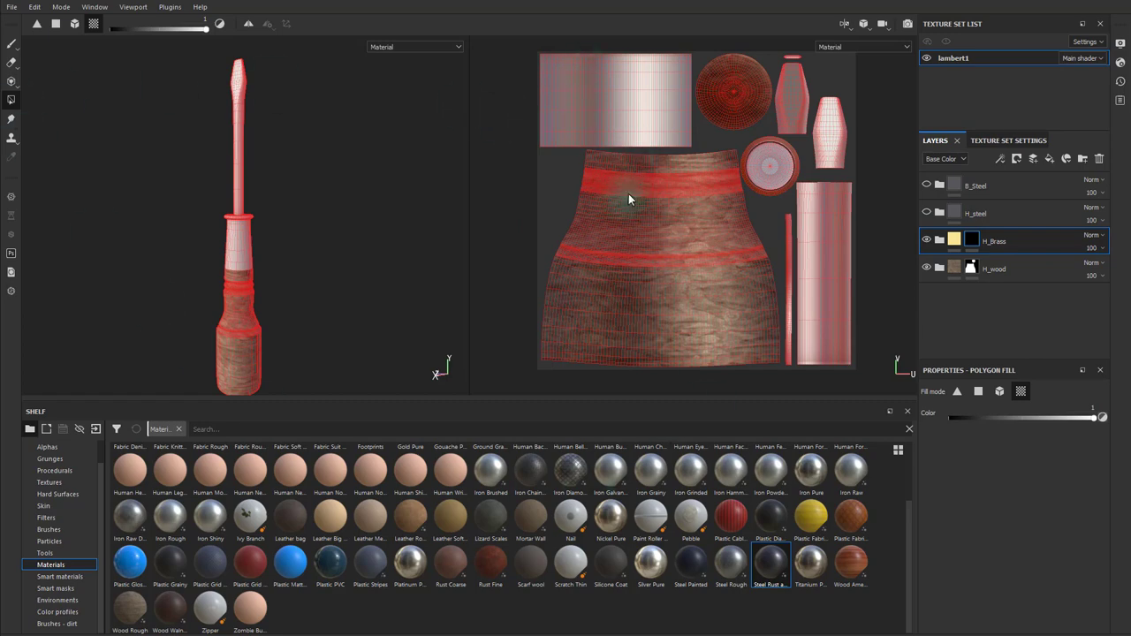
pyautogui.moveTo(630, 199); pyautogui.dragTo(742, 300)
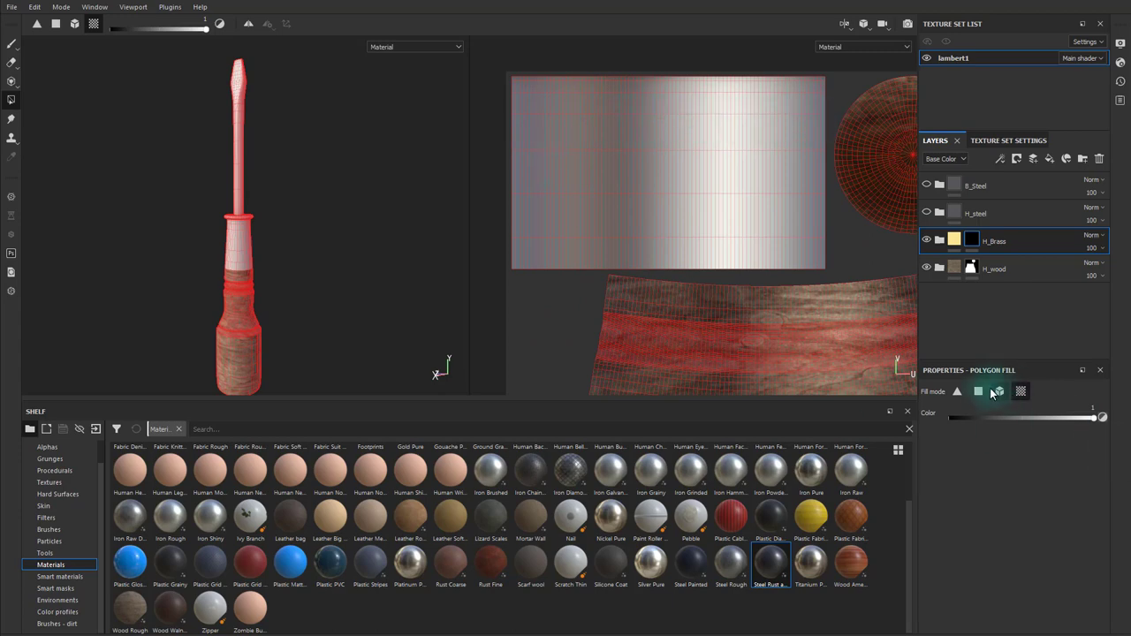
pyautogui.click(978, 392)
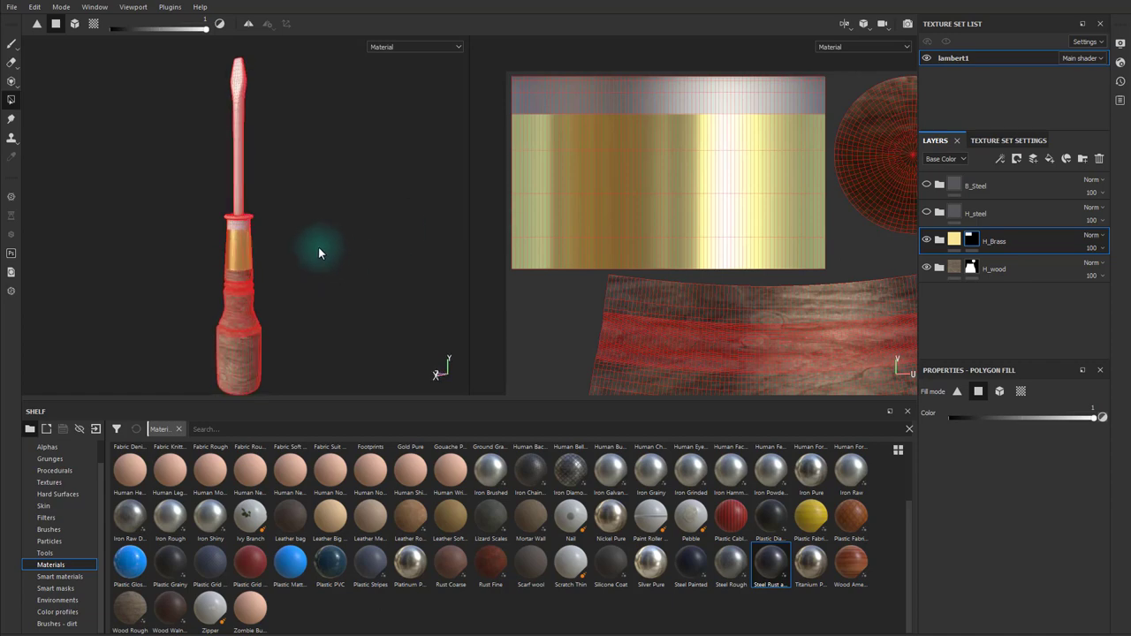
pyautogui.moveTo(320, 248)
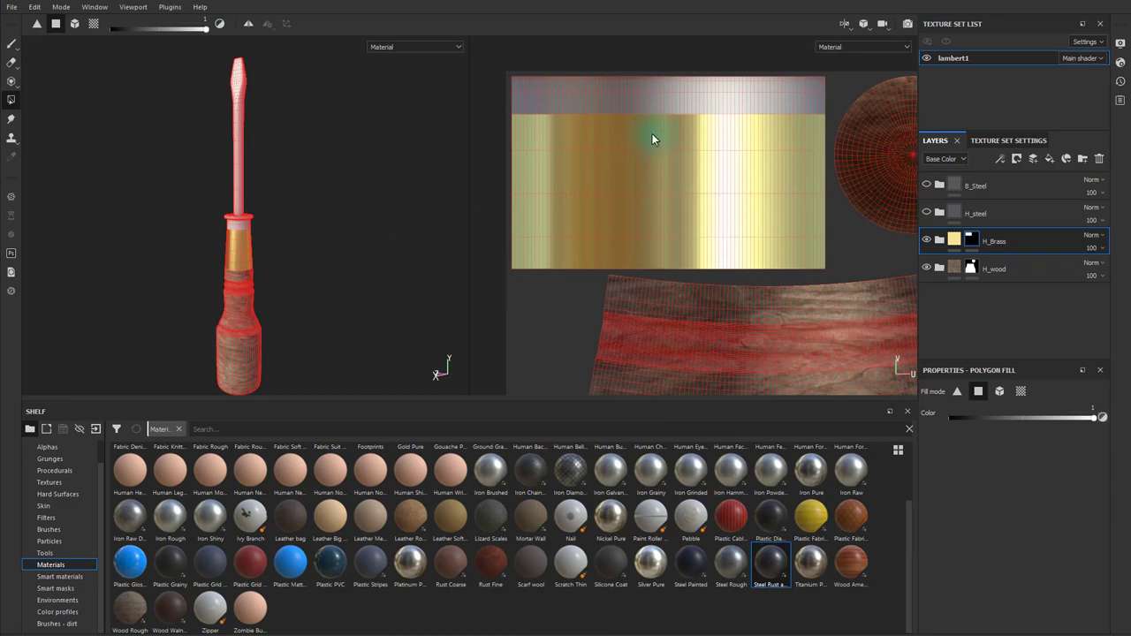
pyautogui.click(926, 213)
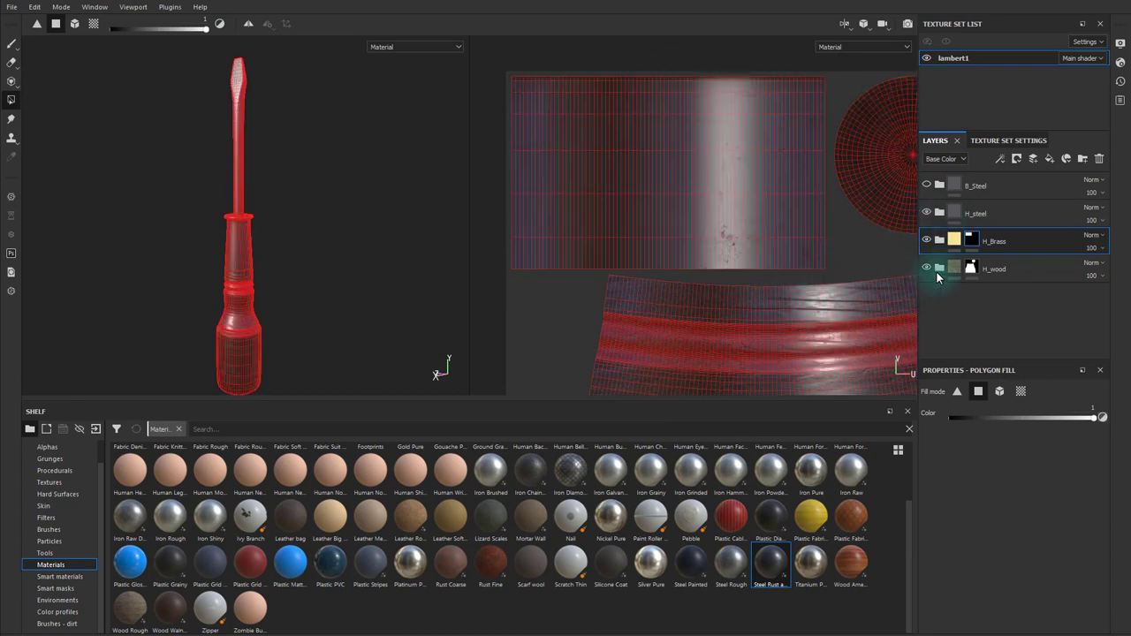
# Add black masks to H_steel and B_Steel, showing steel on the collar
pyautogui.click(975, 213)
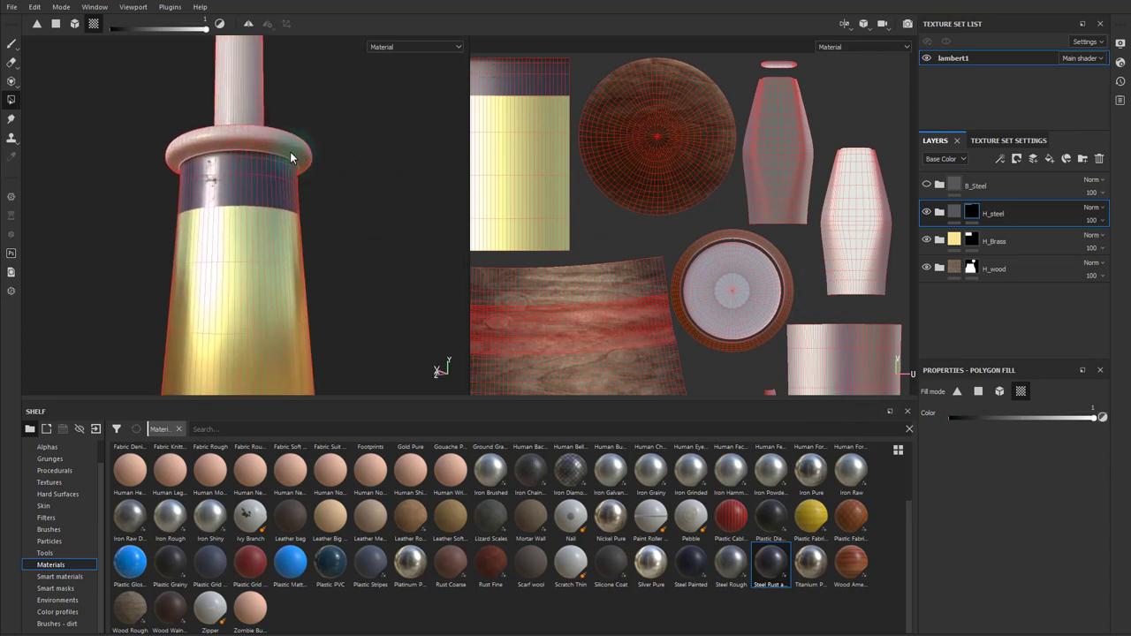
pyautogui.moveTo(292, 159); pyautogui.dragTo(354, 159)
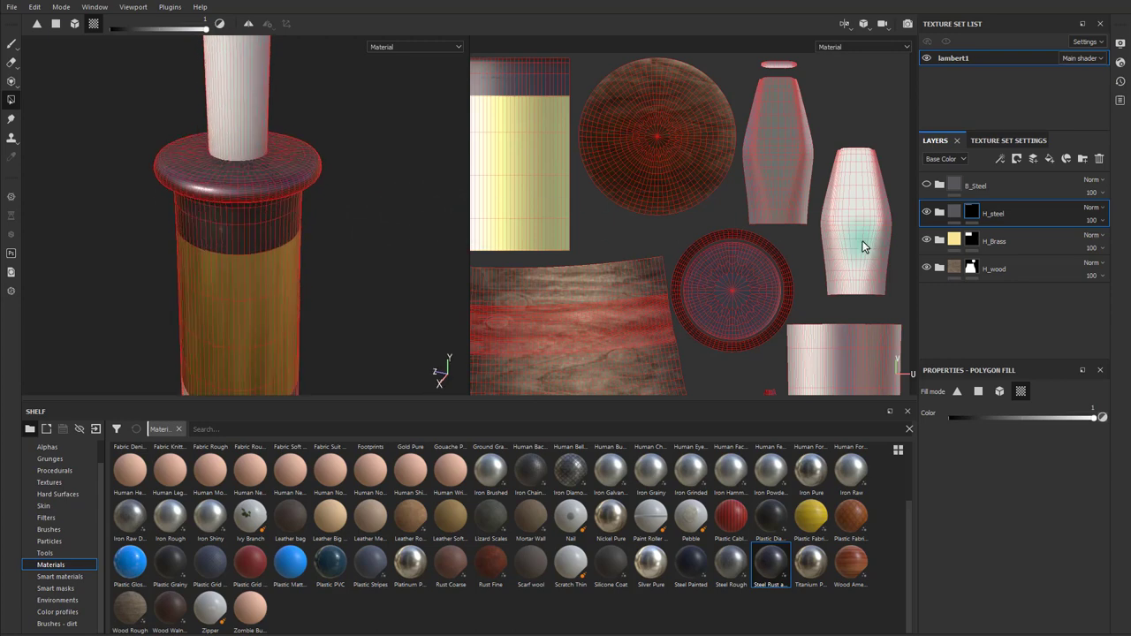
pyautogui.rightClick(975, 185)
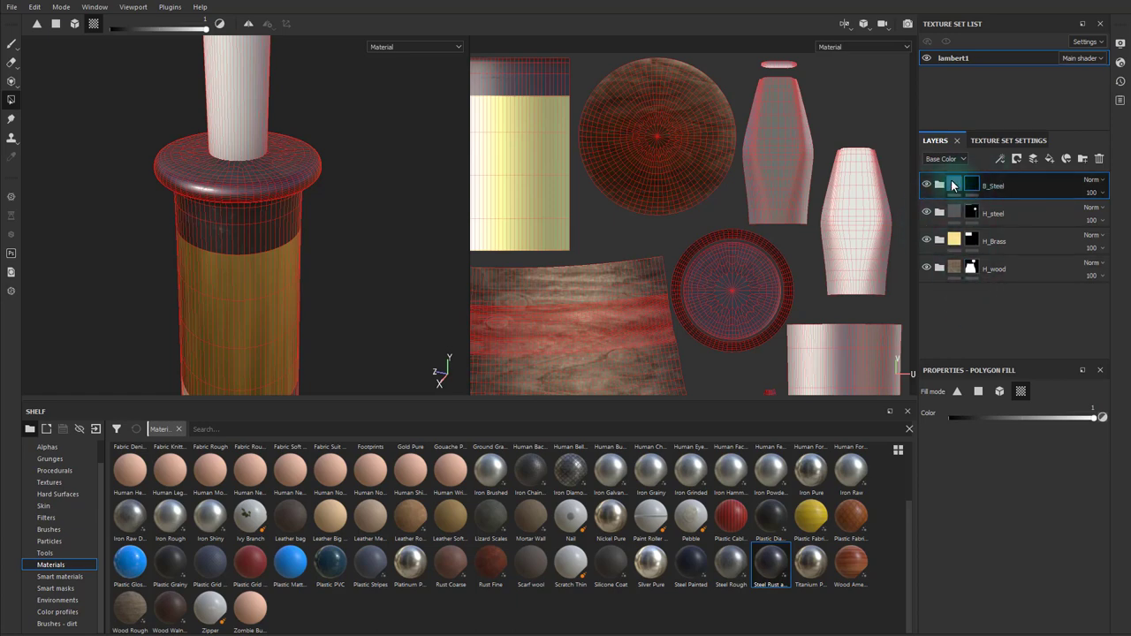
pyautogui.click(994, 186)
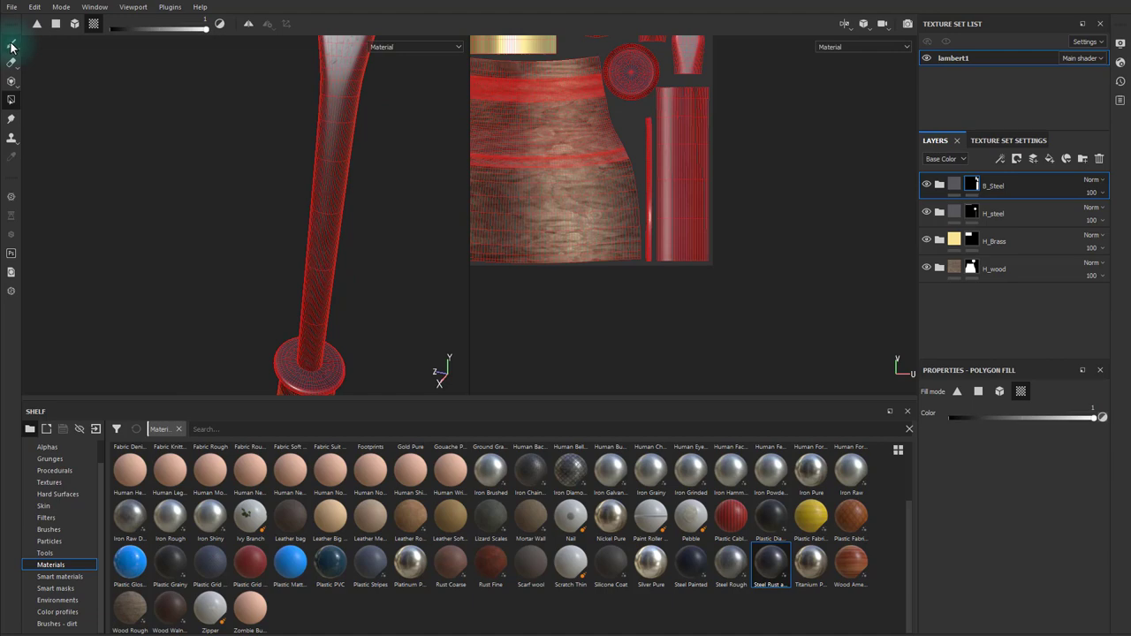
pyautogui.click(12, 44)
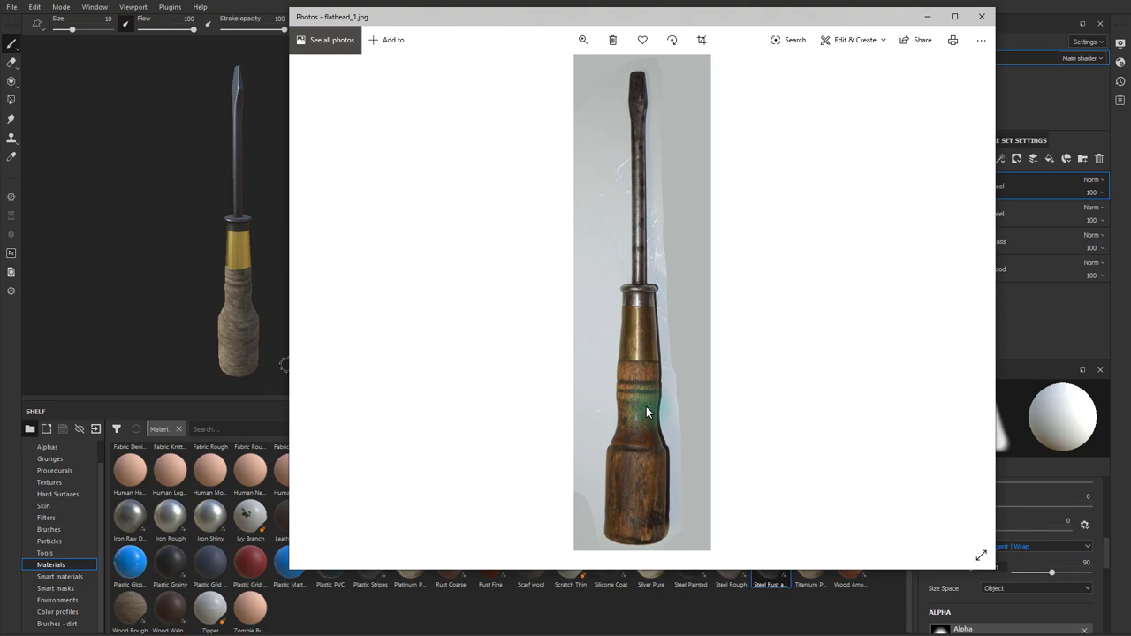
pyautogui.moveTo(429, 315)
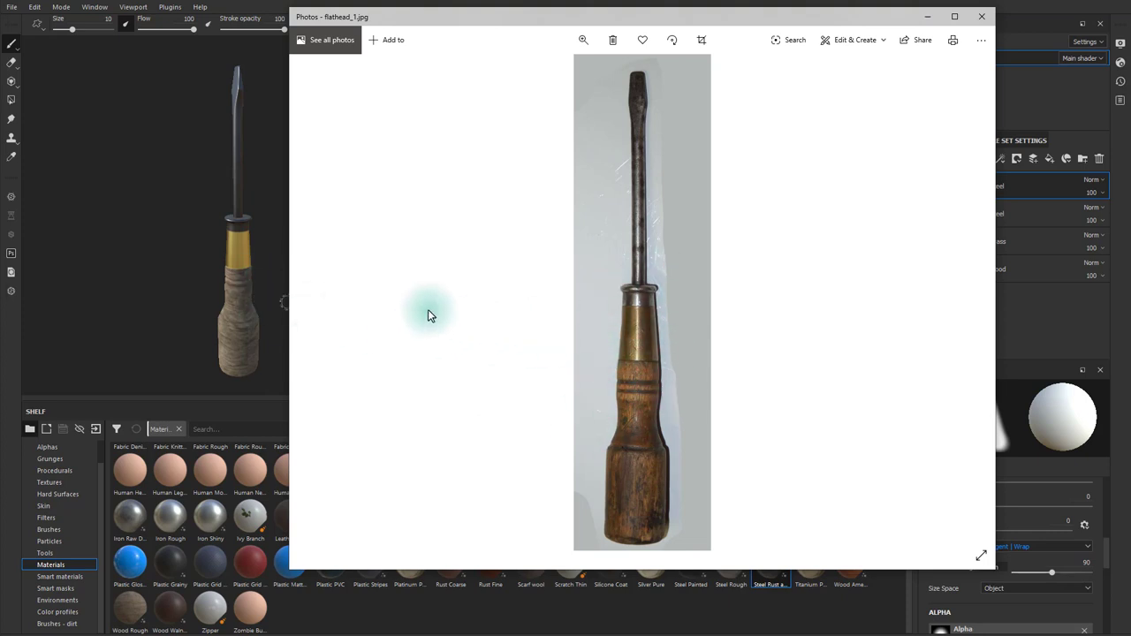
pyautogui.moveTo(252, 314)
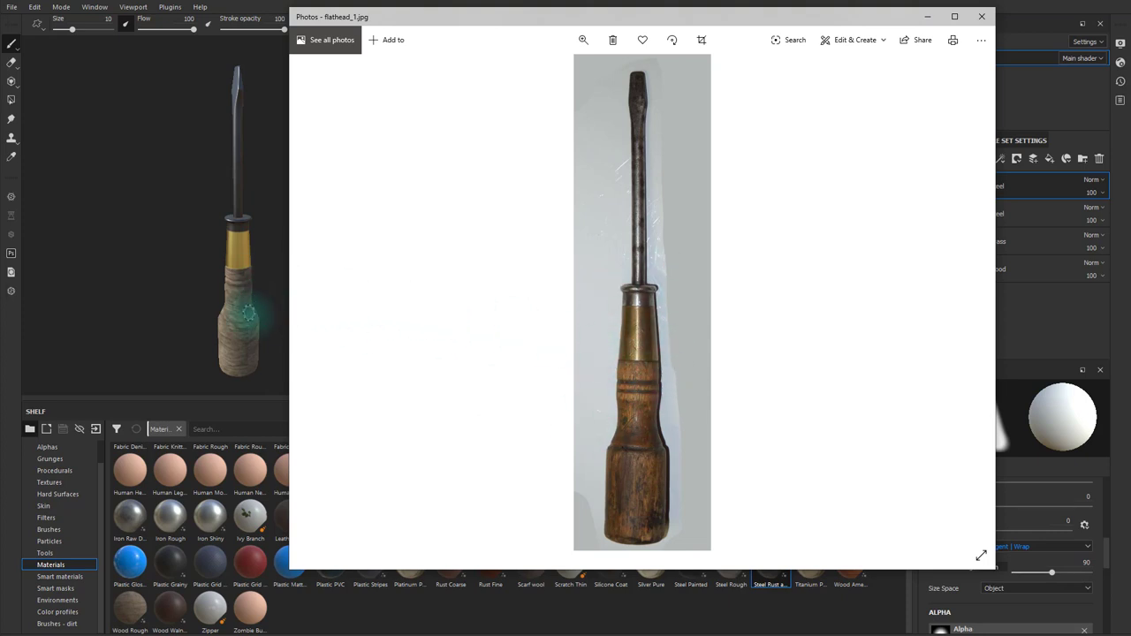